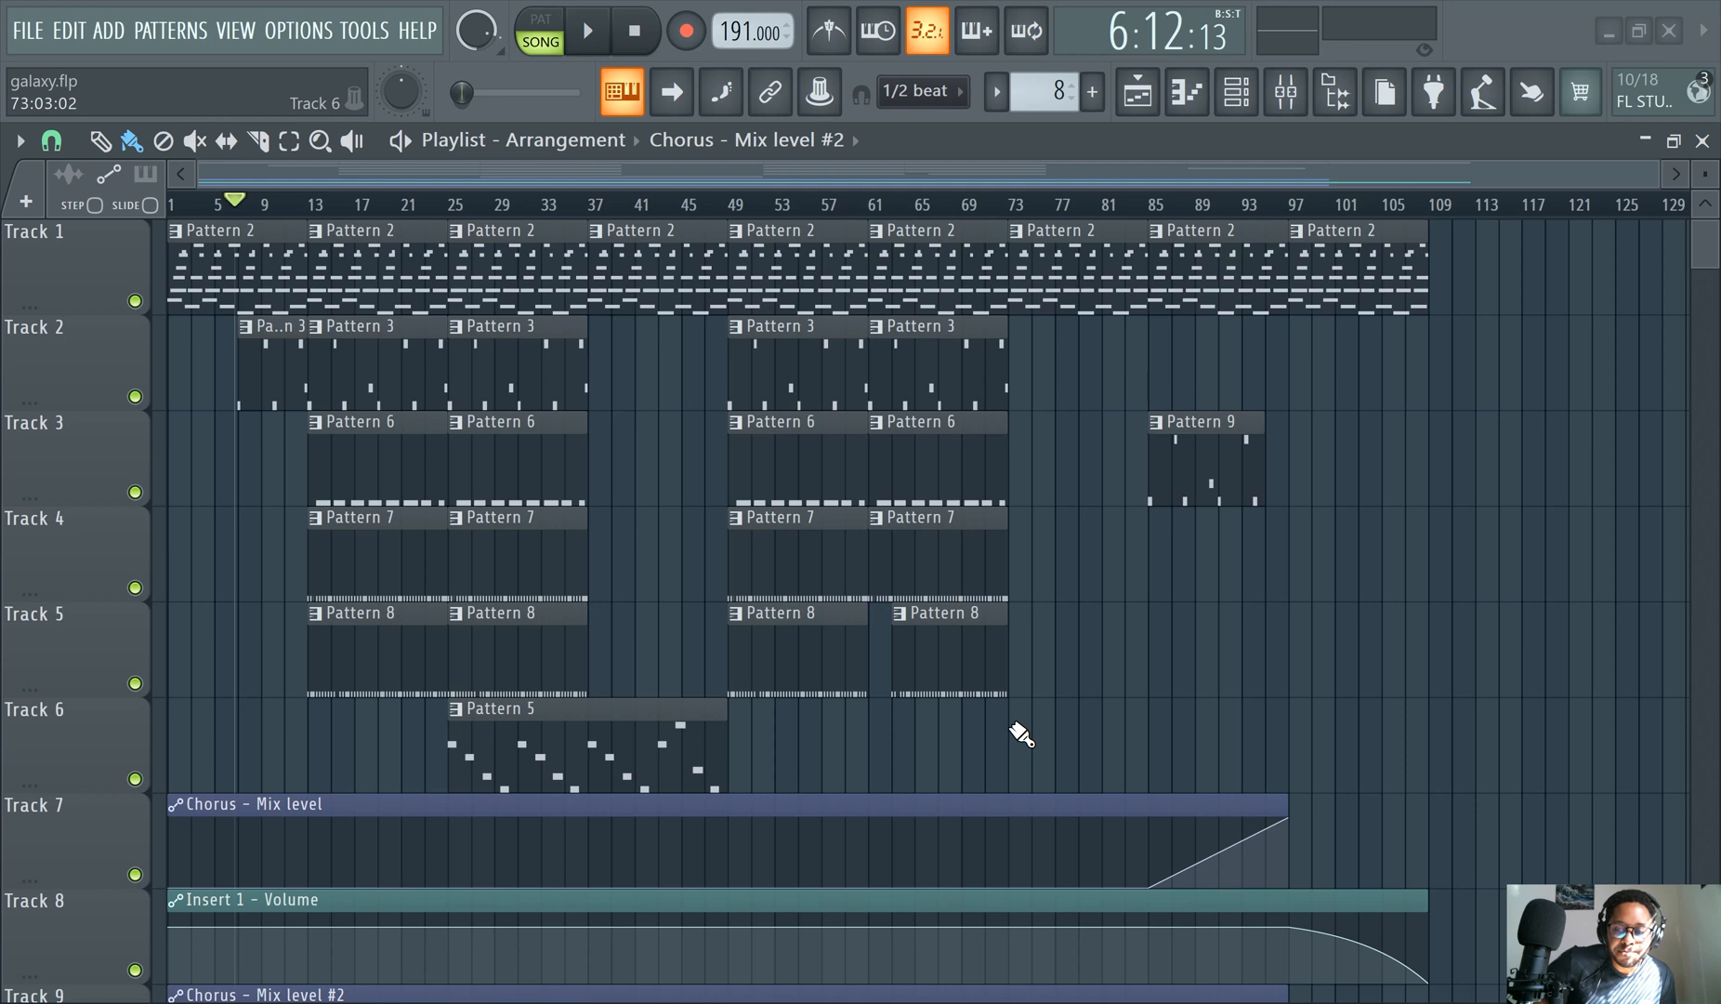
pyautogui.moveTo(752, 121)
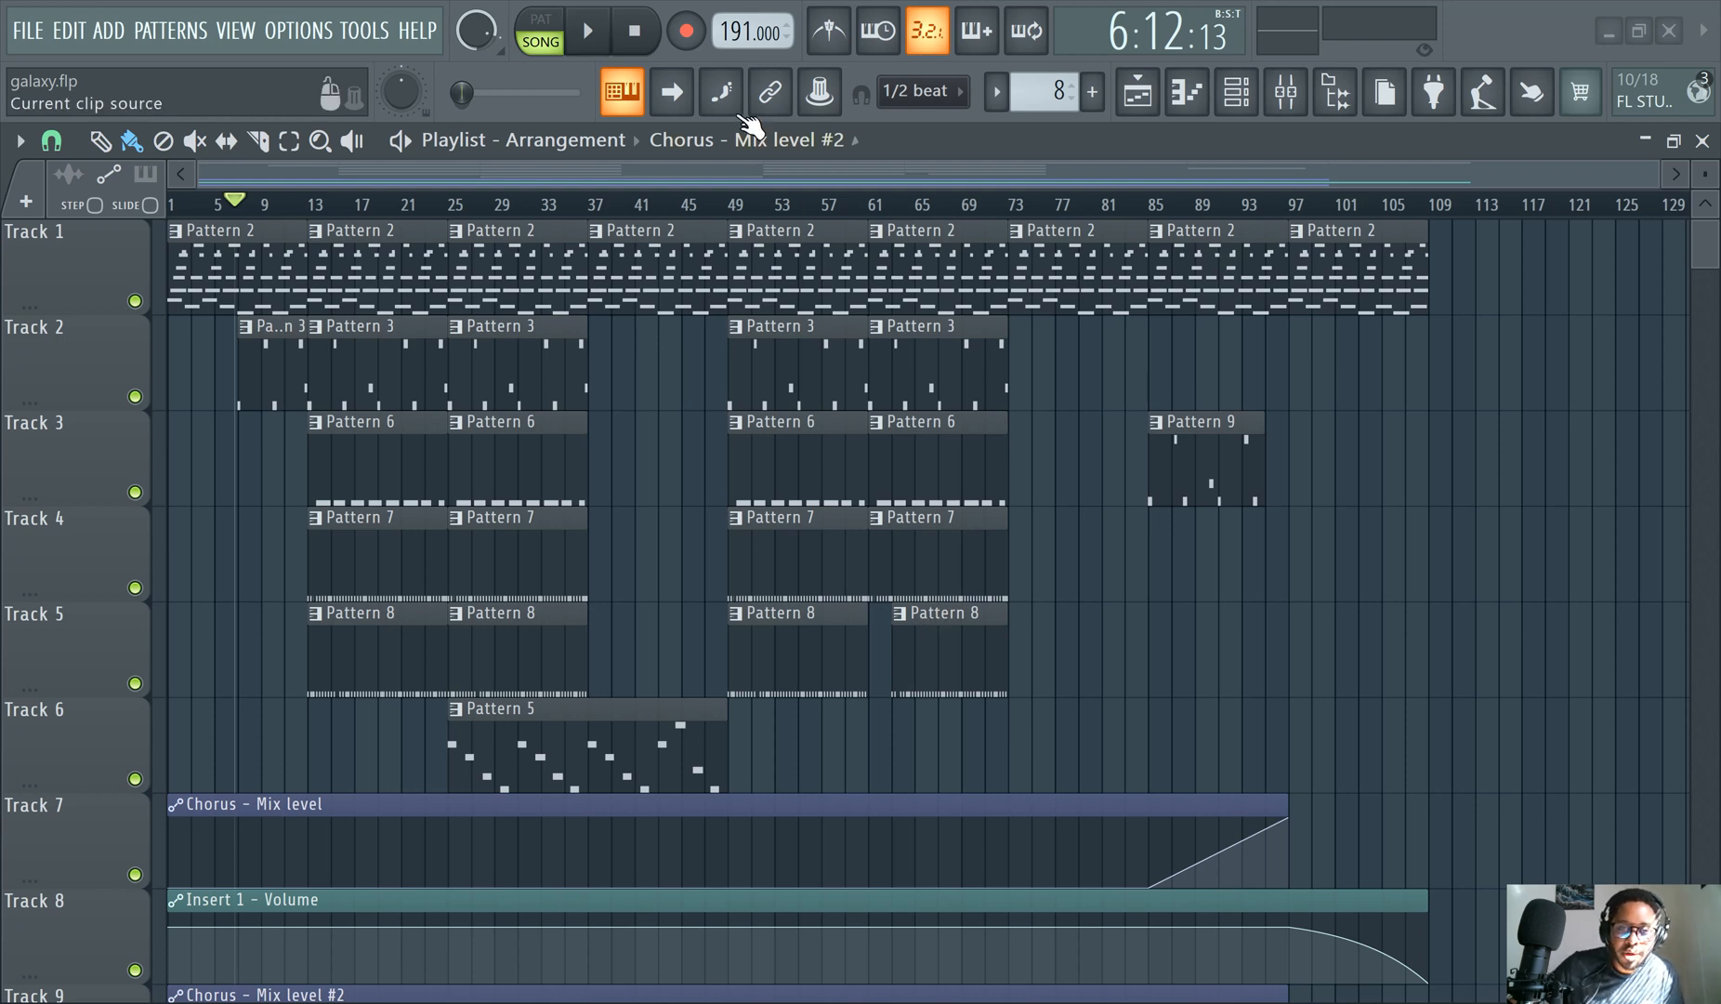
pyautogui.moveTo(827, 31)
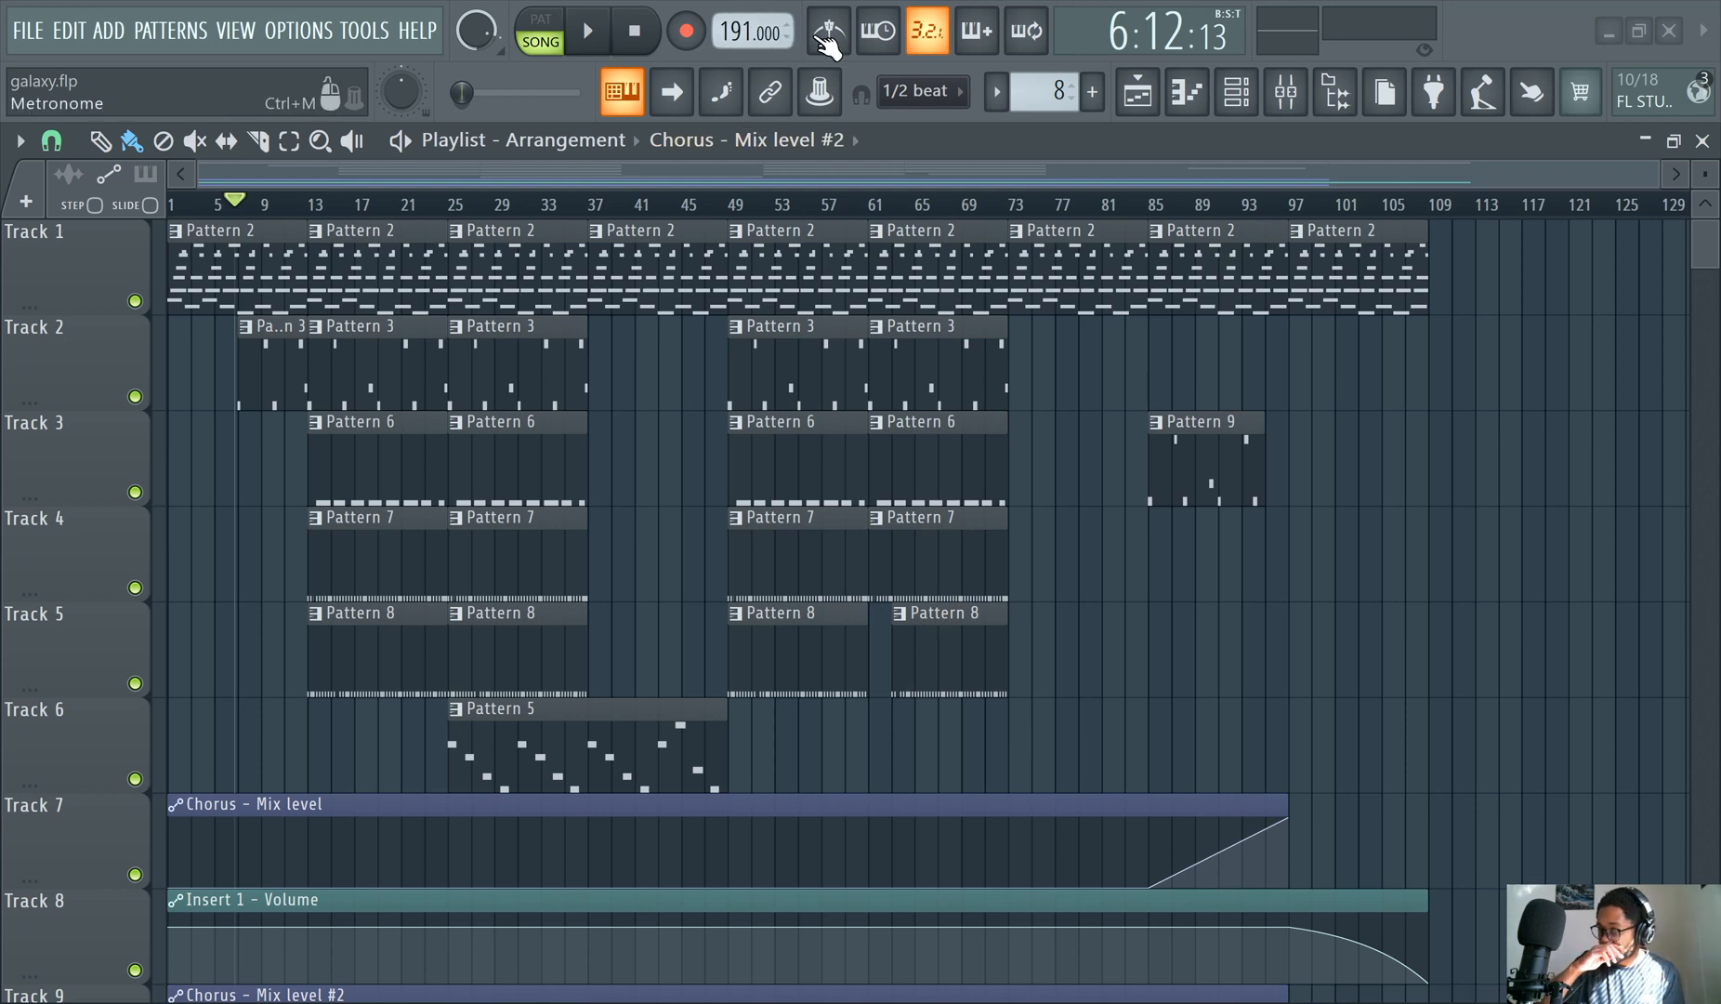
pyautogui.moveTo(826, 38)
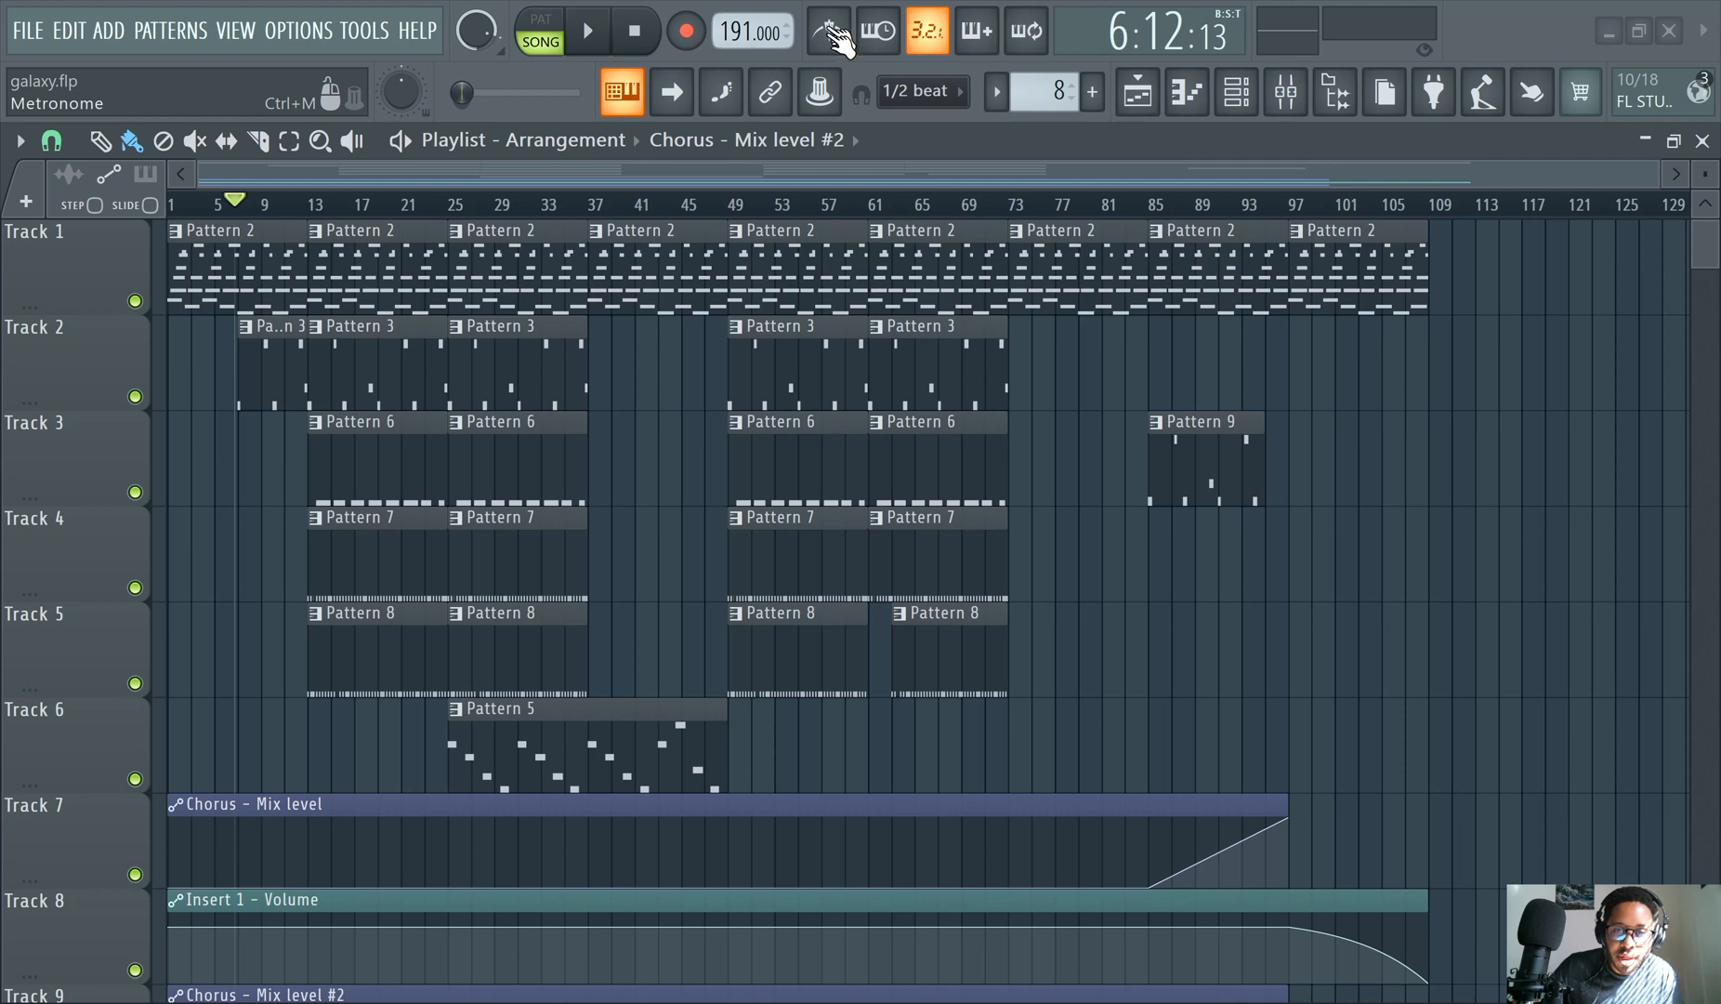
# Enable the metronome and play the galaxy arrangement with it clicking, then stop
pyautogui.click(587, 30)
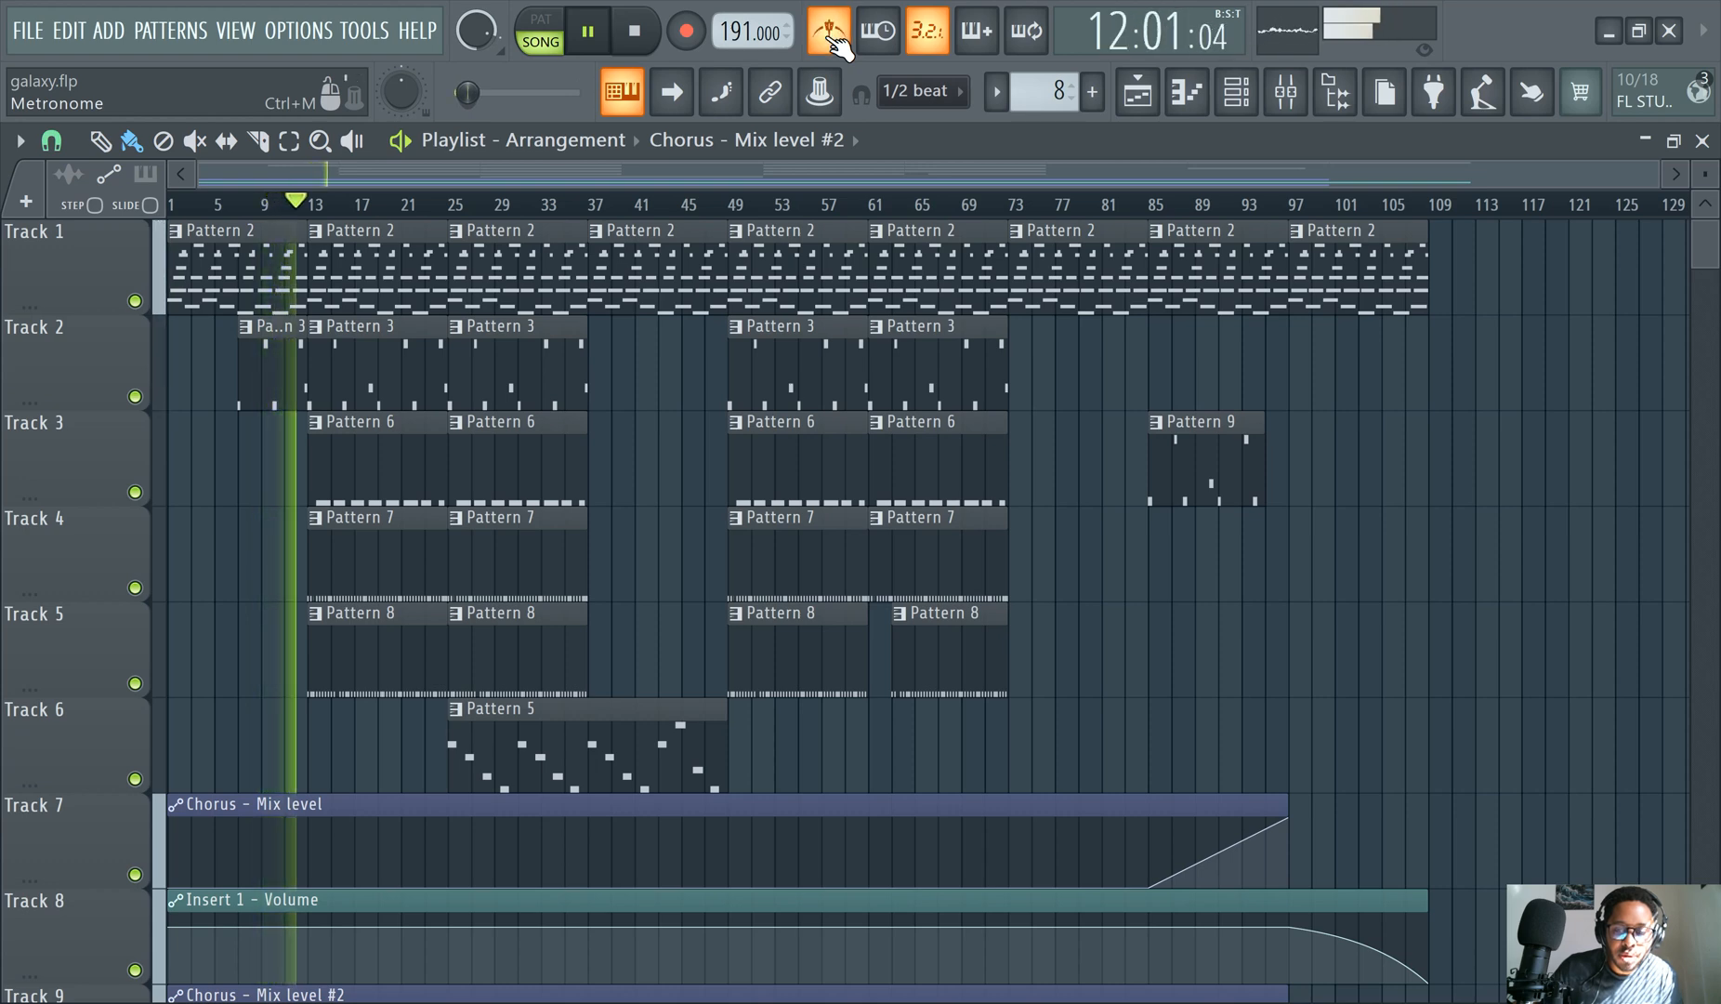
pyautogui.click(585, 30)
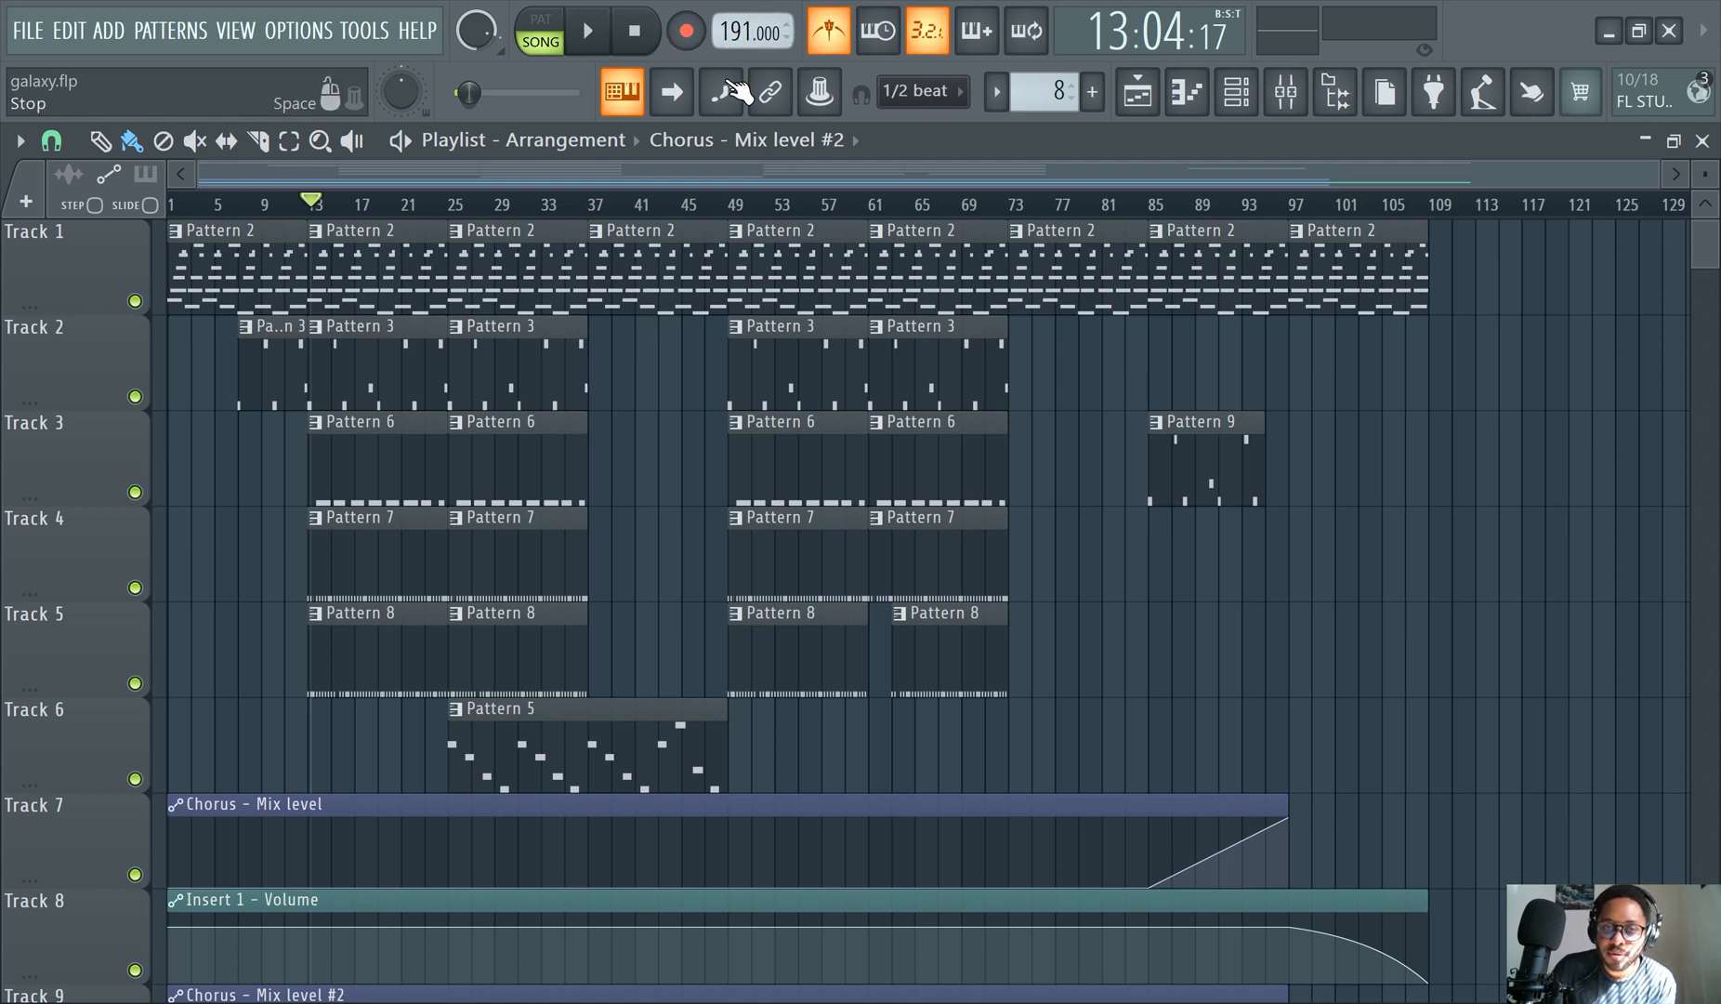
pyautogui.moveTo(930, 98)
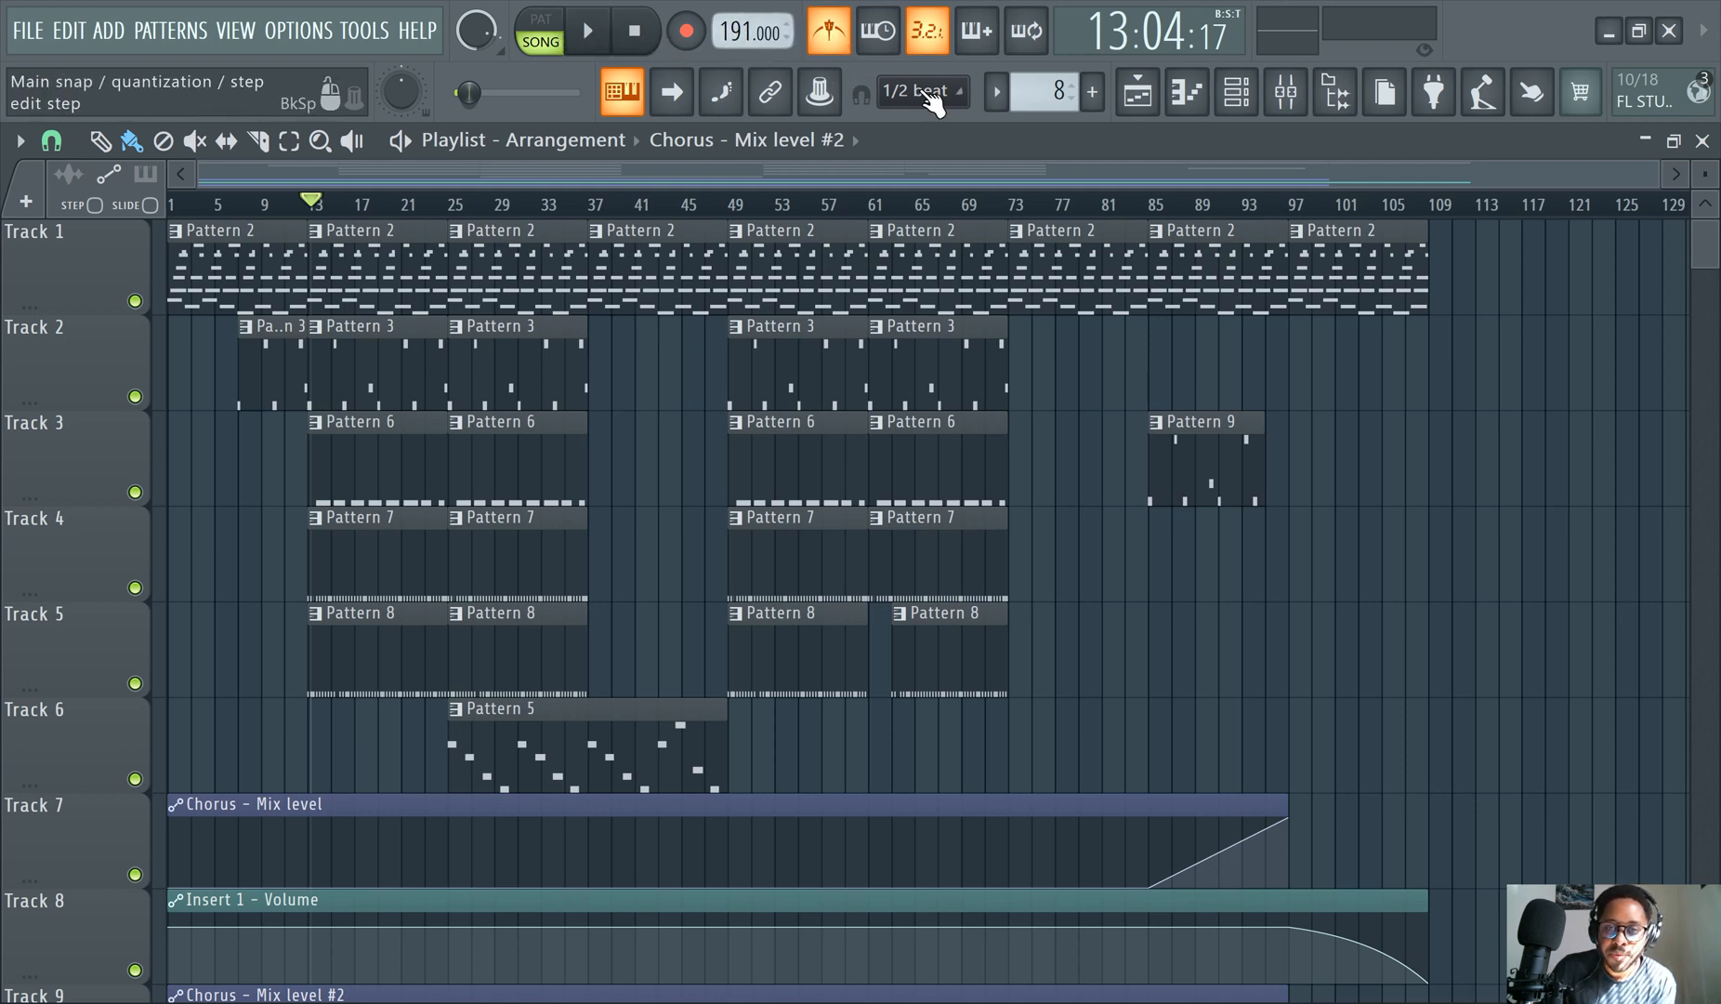
pyautogui.moveTo(862, 99)
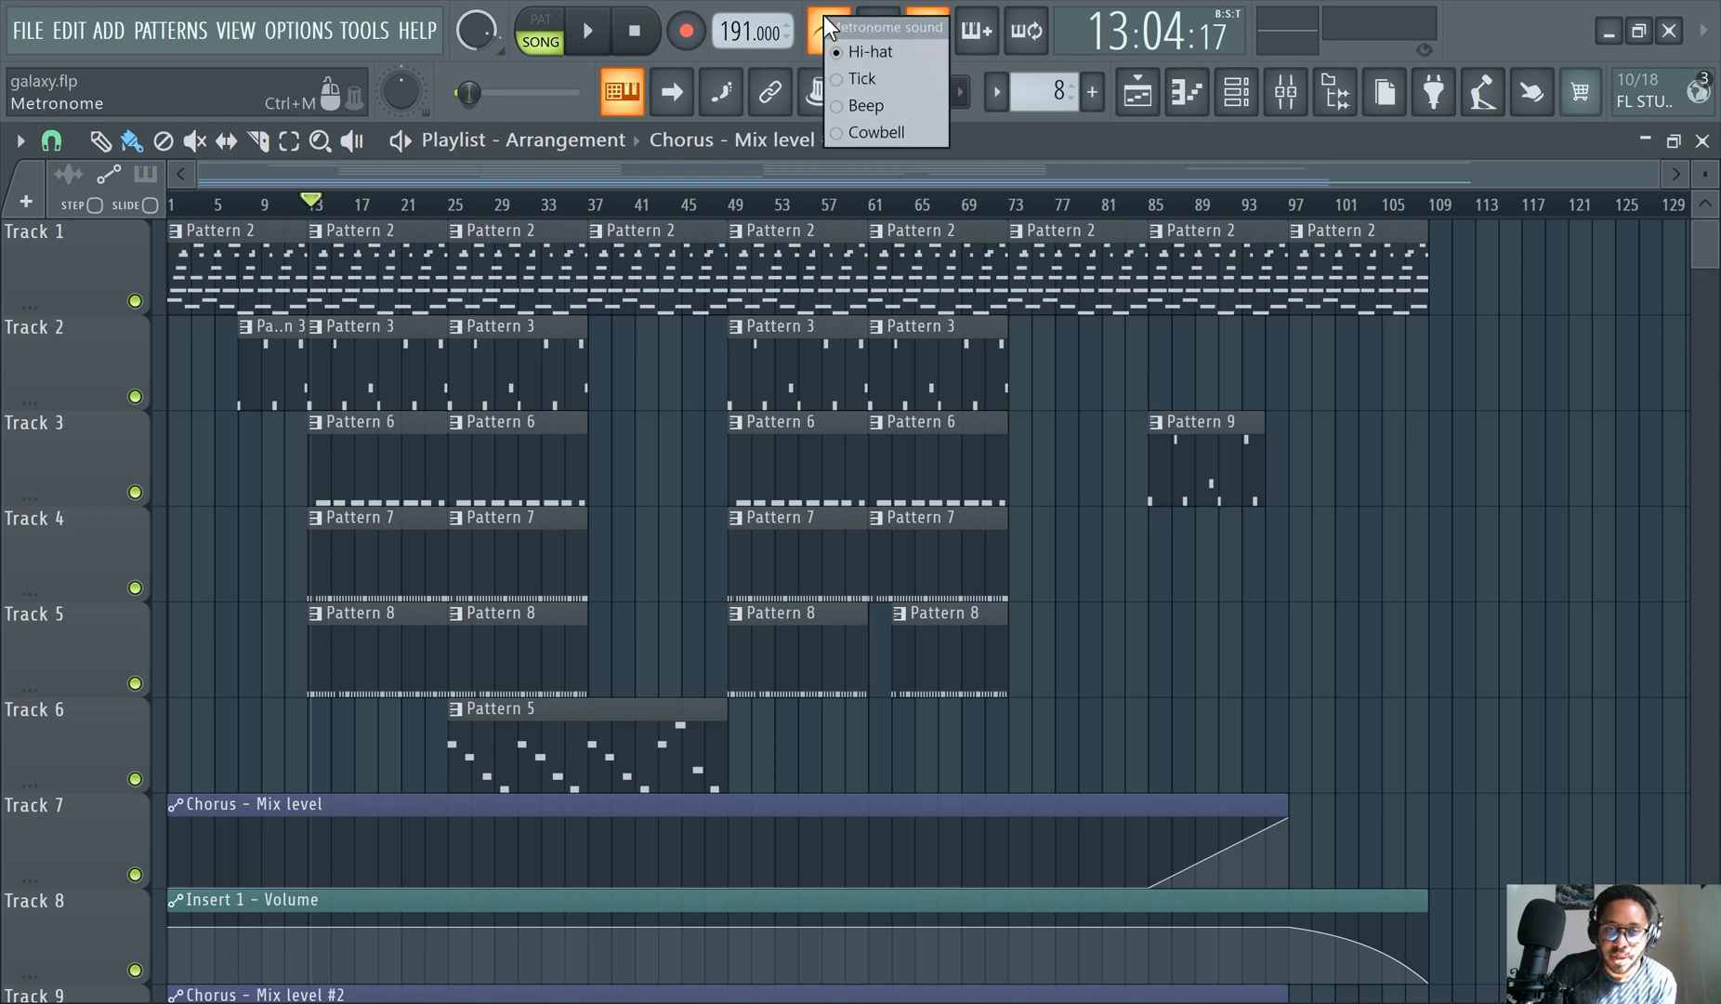
# Resume playing the galaxy arrangement with the hi-hat metronome click
pyautogui.click(587, 30)
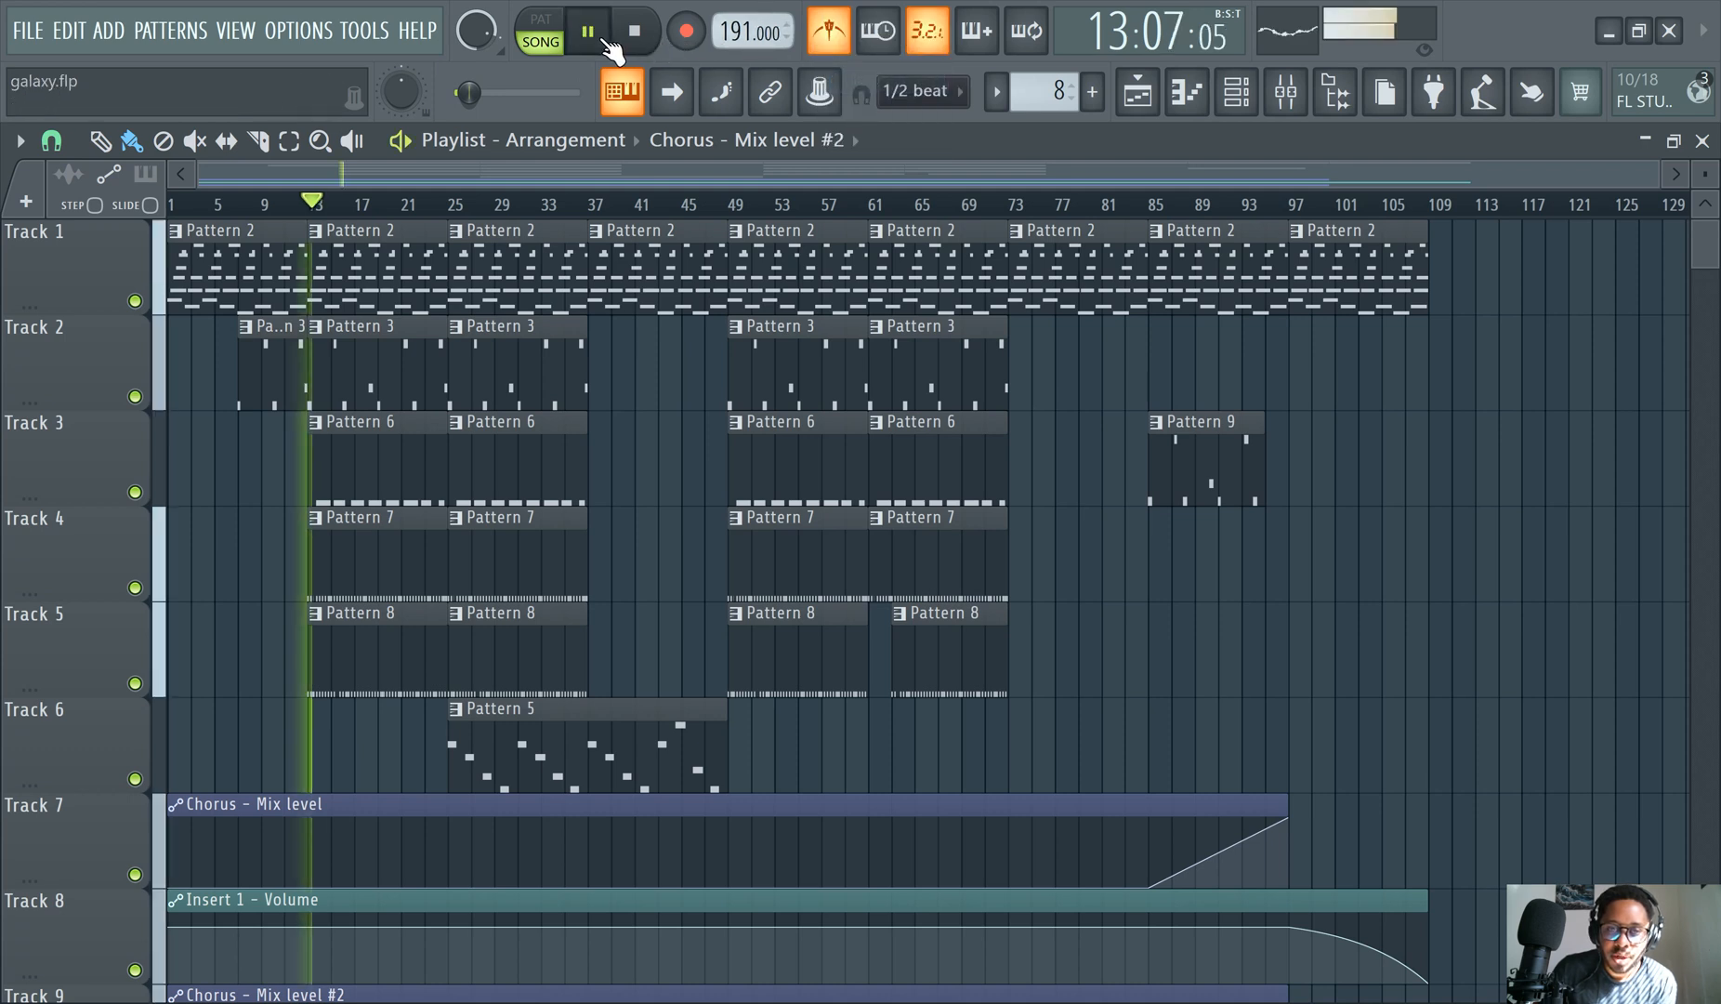
pyautogui.moveTo(828, 30)
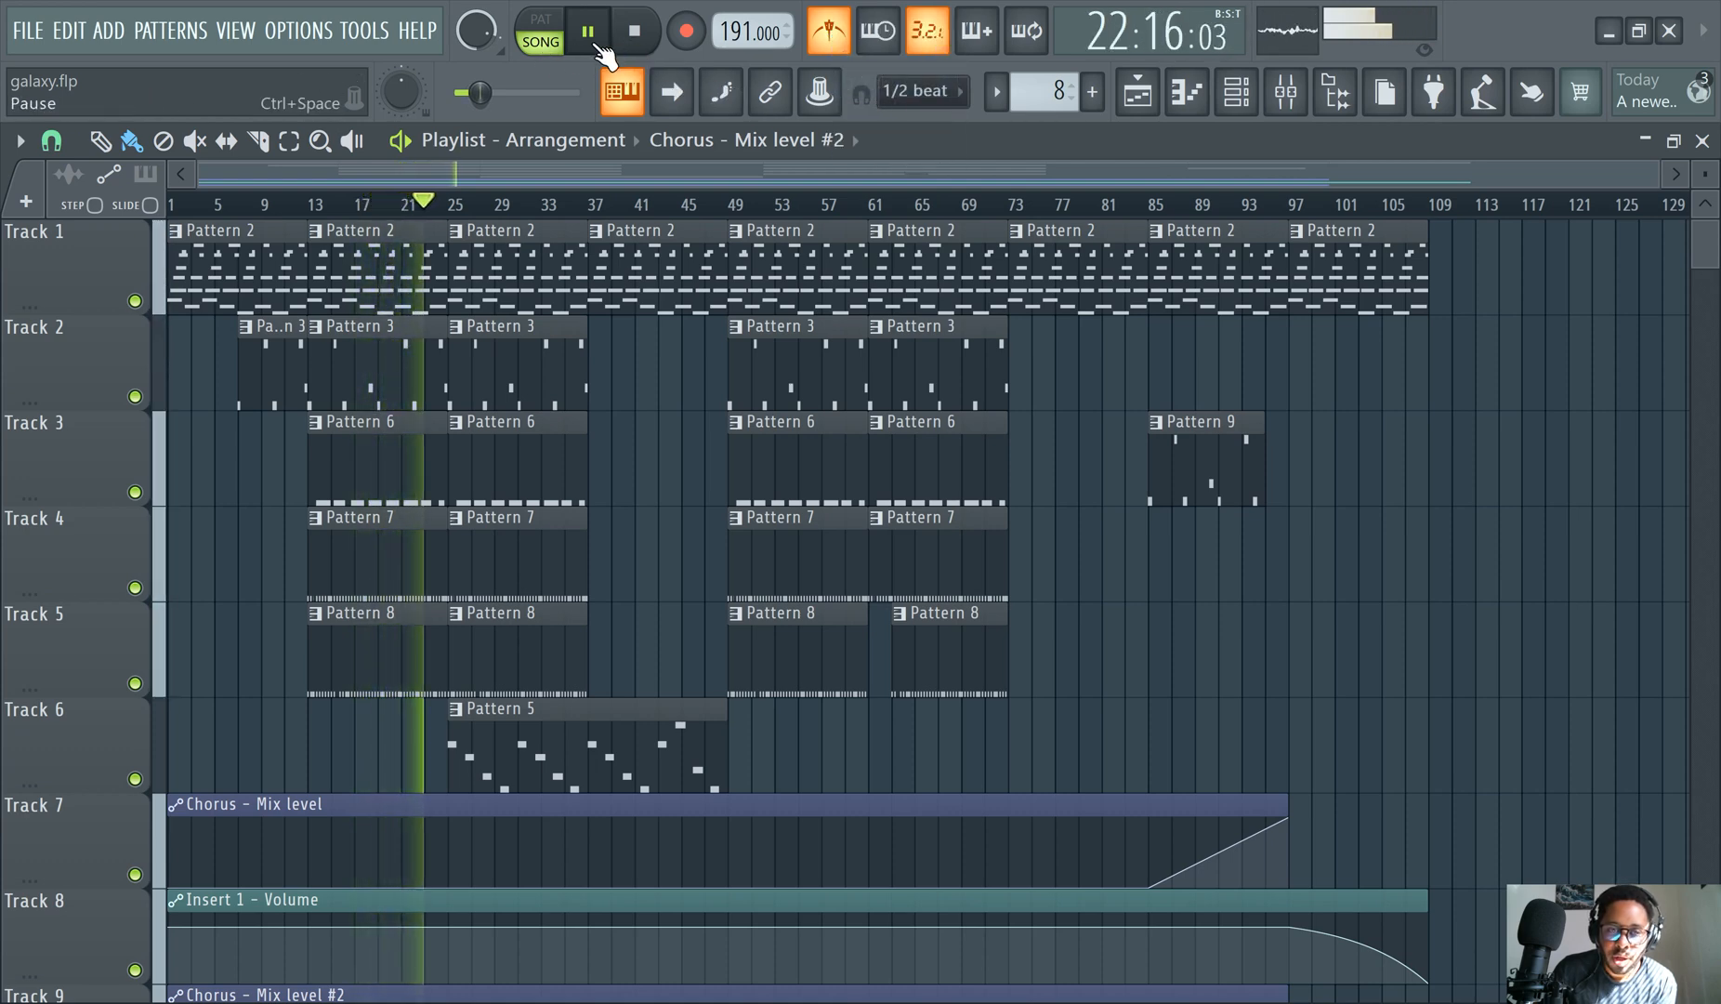
# Pause the galaxy arrangement partway through, around bar 23
pyautogui.click(587, 30)
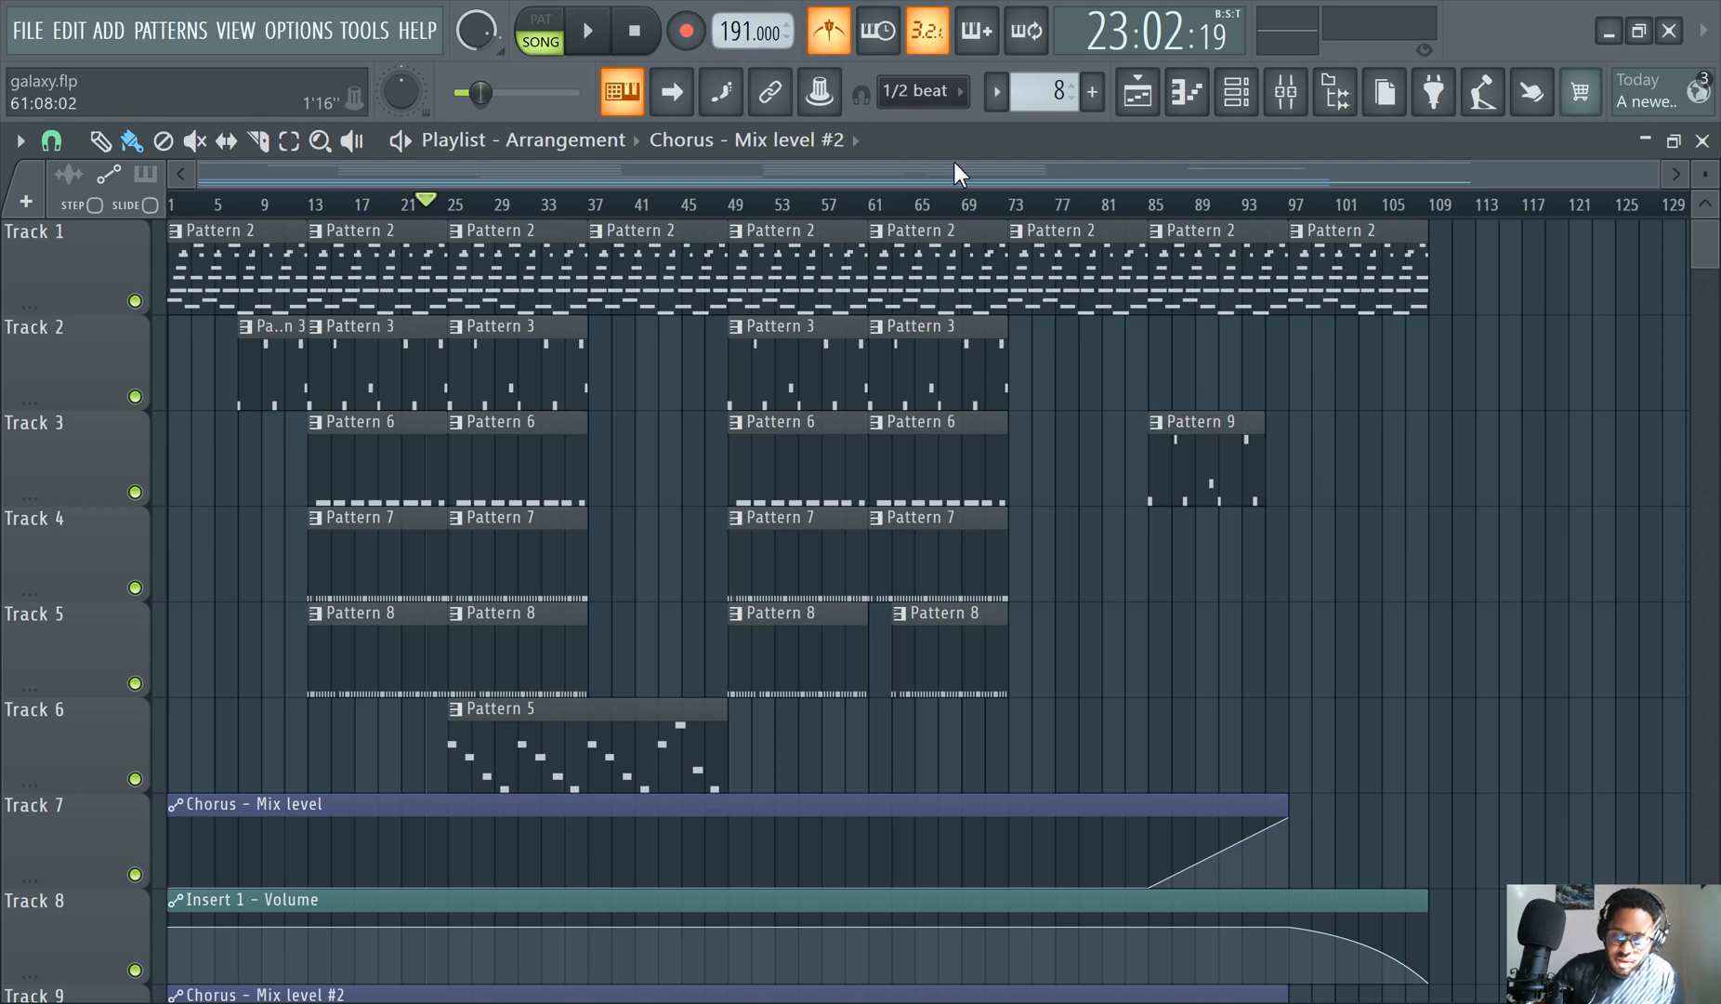
pyautogui.moveTo(981, 176)
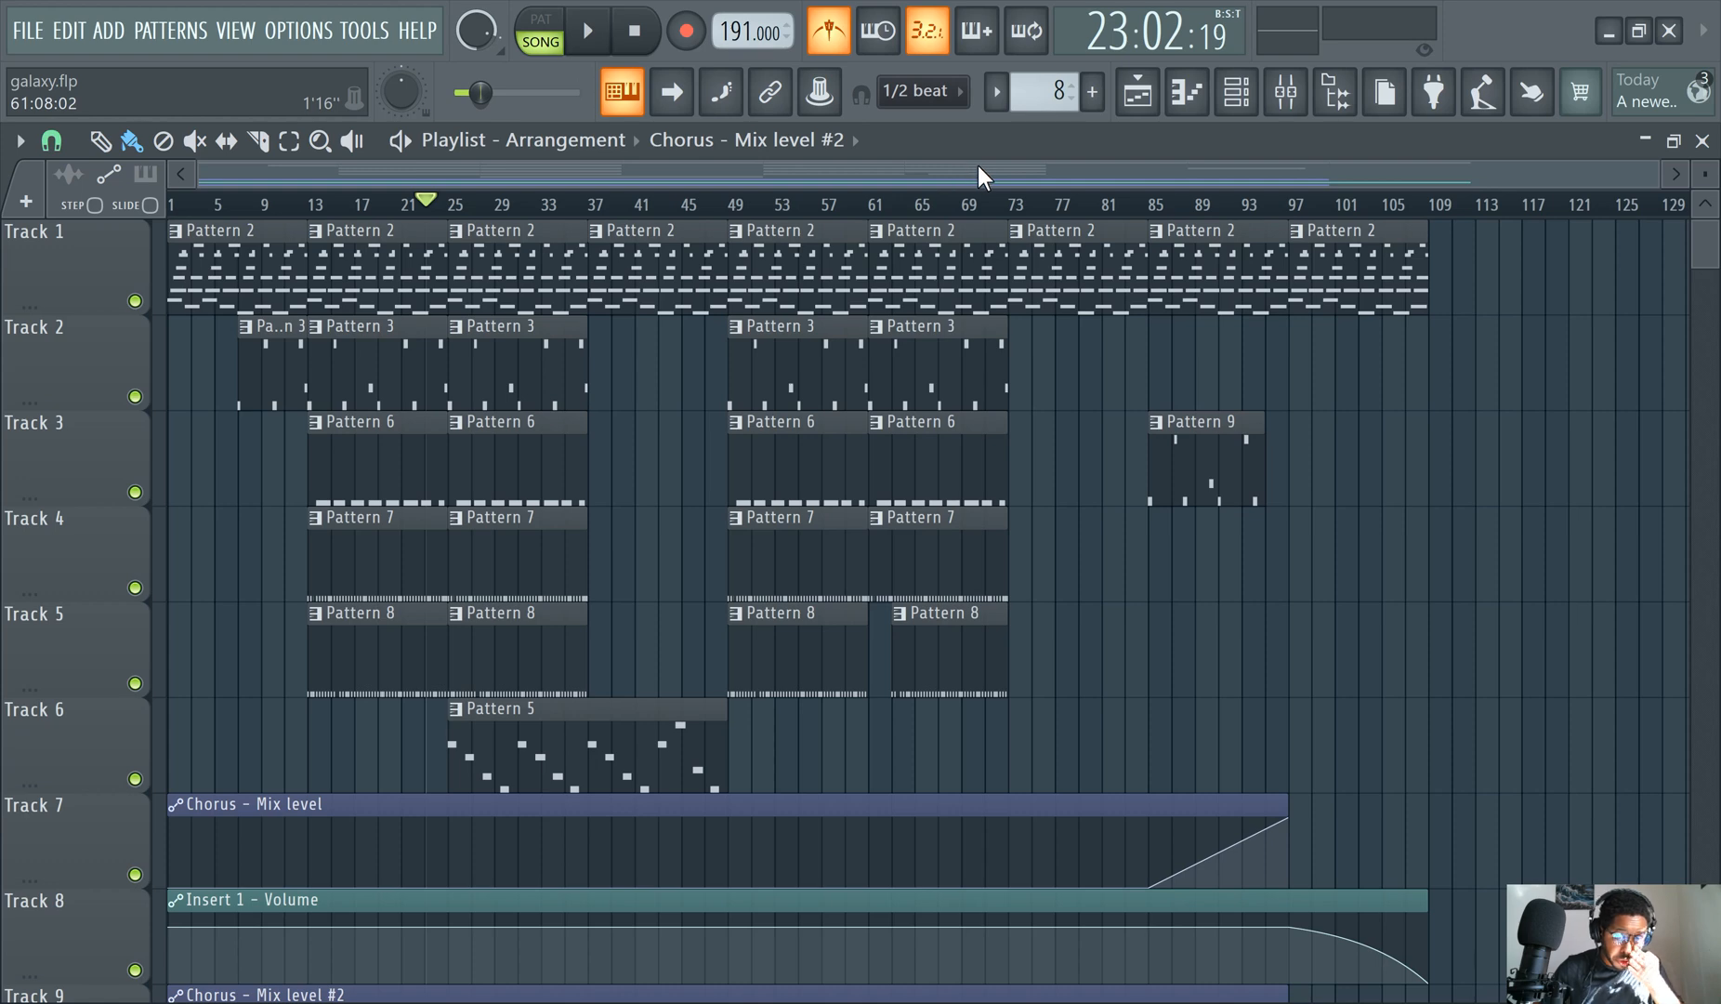